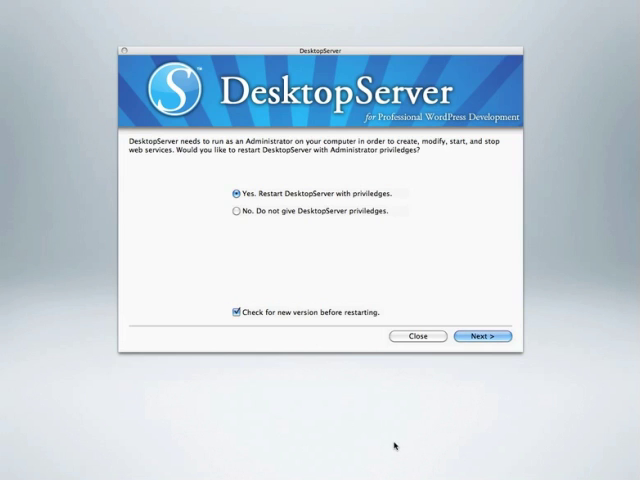
pyautogui.moveTo(474, 336)
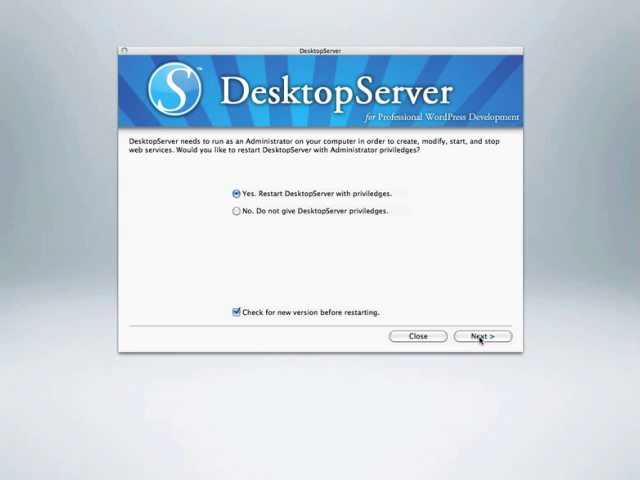
# Step: Agree to restart DesktopServer with administrator privileges
pyautogui.click(480, 336)
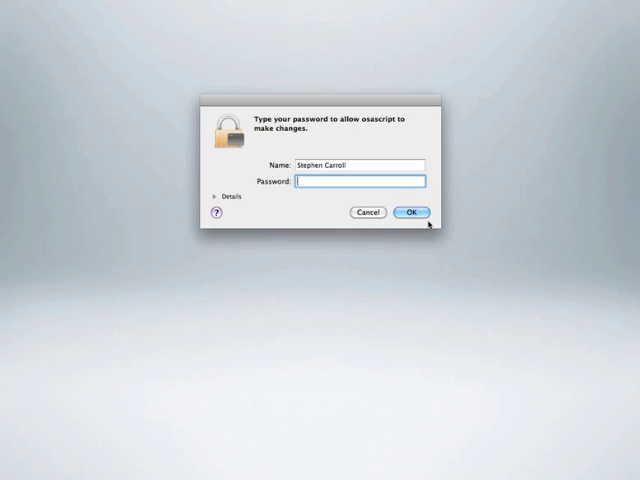
# Step: Authorize the privileged restart with the Mac account password
pyautogui.write('••')
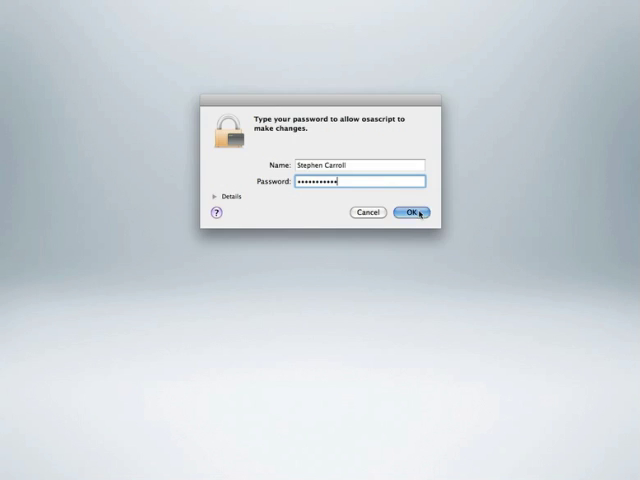
pyautogui.click(414, 212)
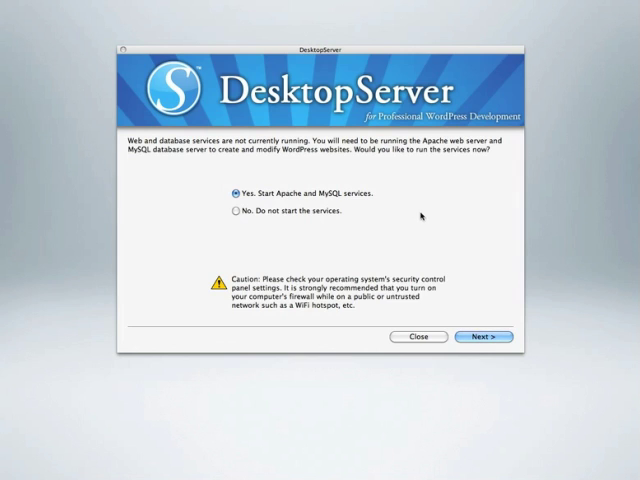
pyautogui.moveTo(476, 292)
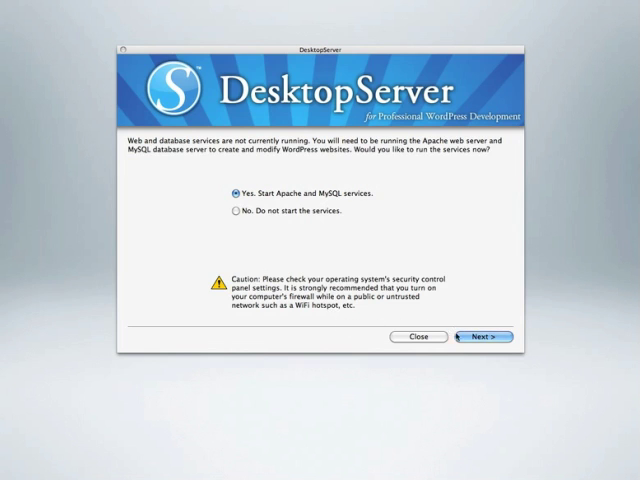
# Step: Start the Apache and MySQL web and database services
pyautogui.click(488, 336)
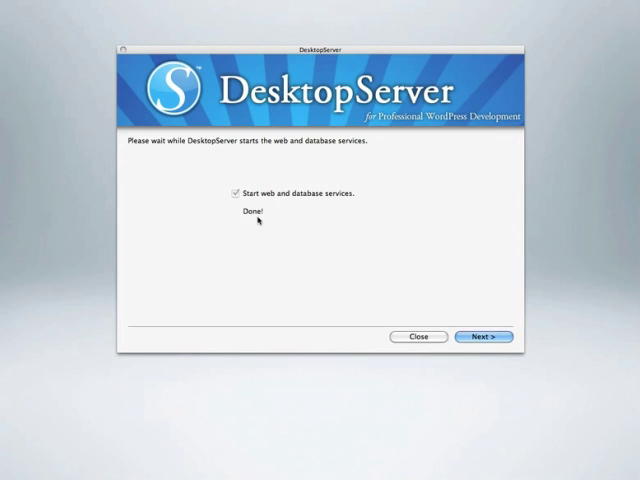
pyautogui.moveTo(486, 336)
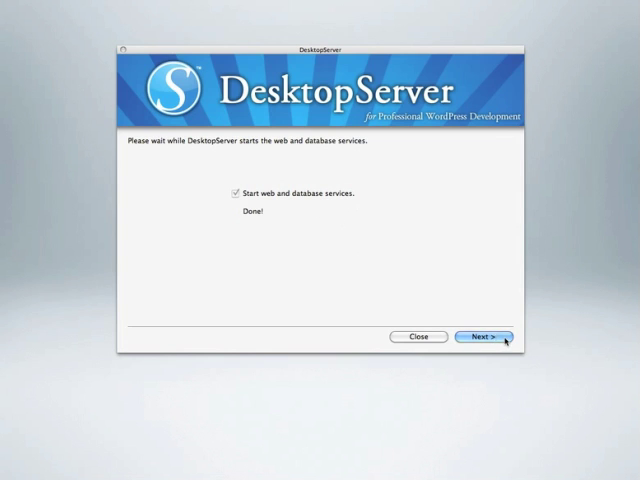
# Step: Choose 'Create a new development website' to reach the site details step
pyautogui.click(488, 336)
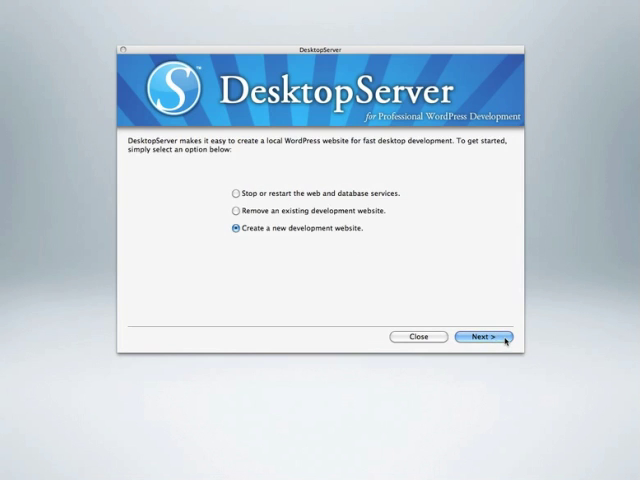
pyautogui.moveTo(494, 308)
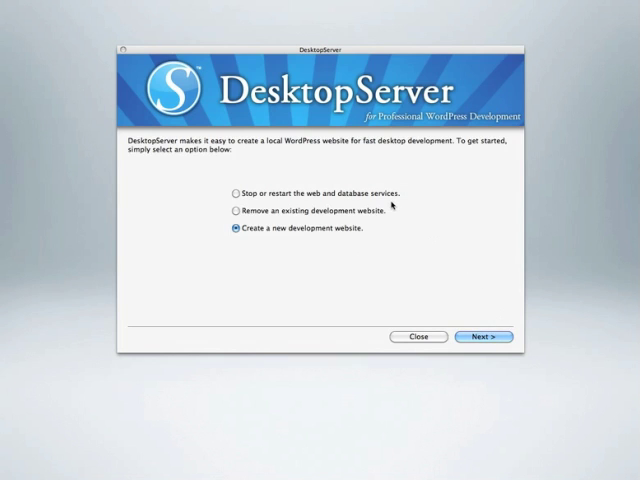
pyautogui.moveTo(336, 244)
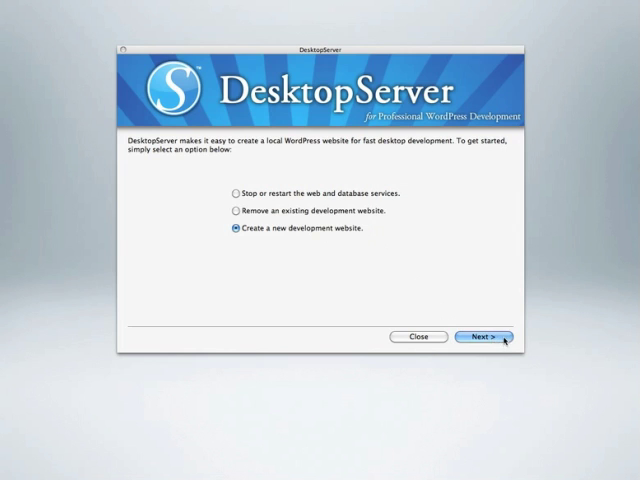
pyautogui.click(486, 336)
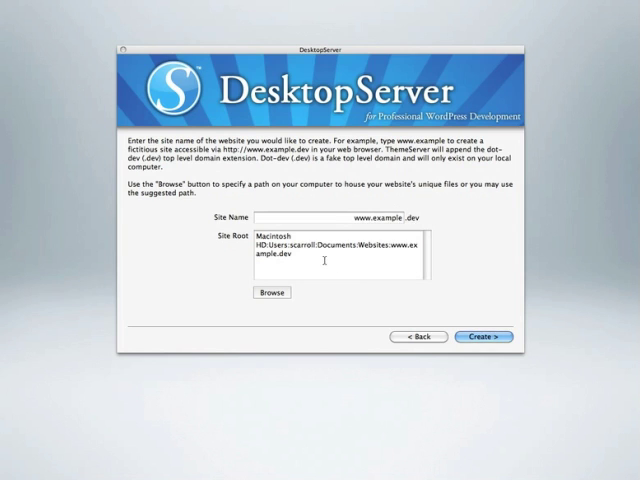
pyautogui.moveTo(258, 300)
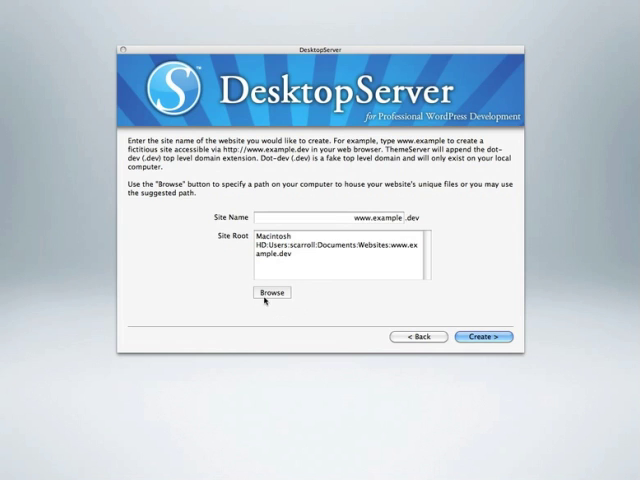
pyautogui.moveTo(272, 302)
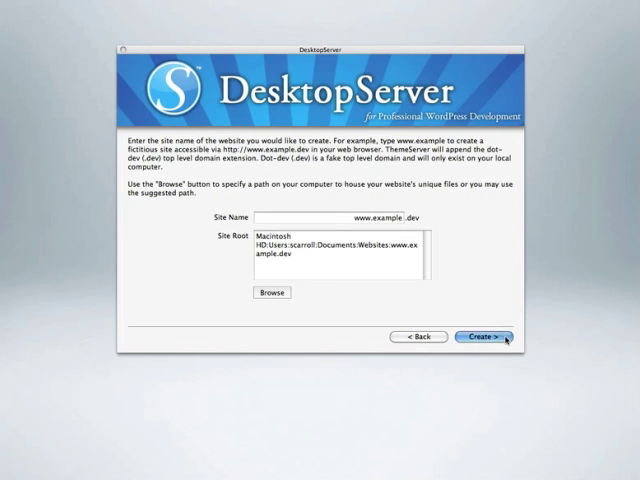
pyautogui.click(490, 336)
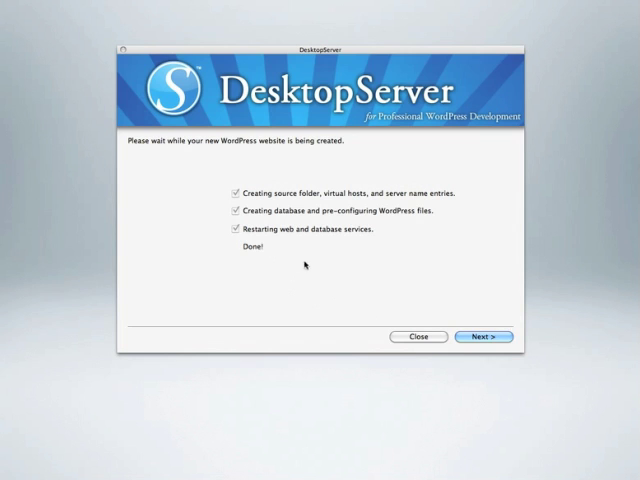
pyautogui.moveTo(472, 334)
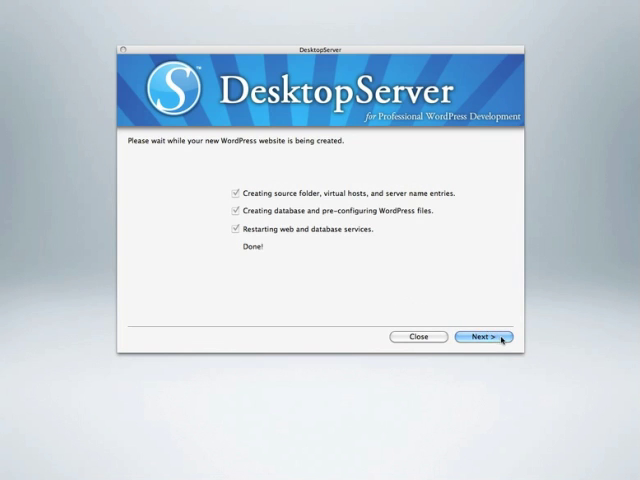
pyautogui.click(488, 336)
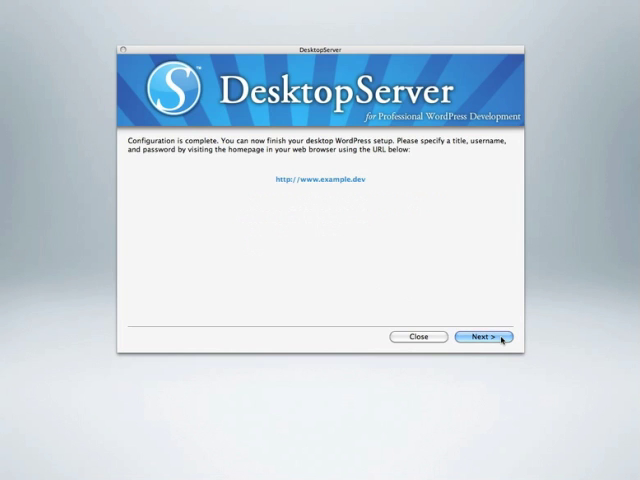
pyautogui.moveTo(368, 188)
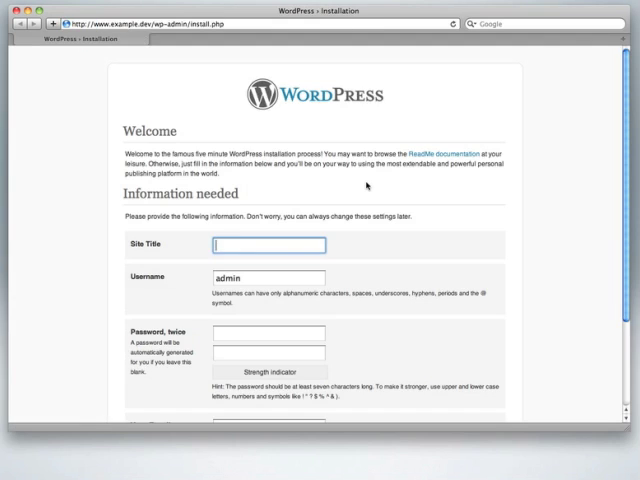
pyautogui.write('My First Site!')
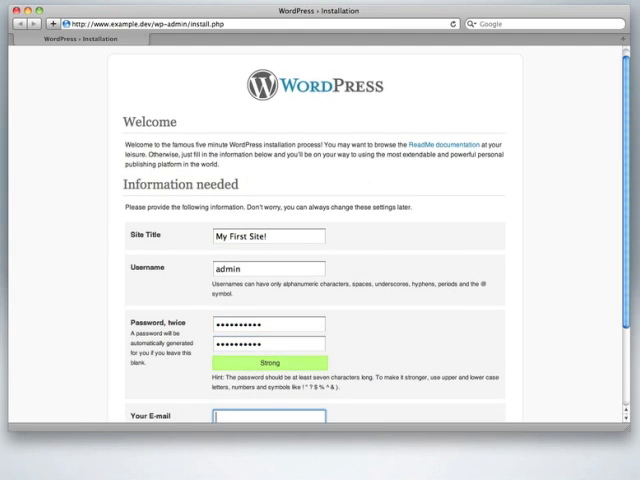
pyautogui.write('test@test.com')
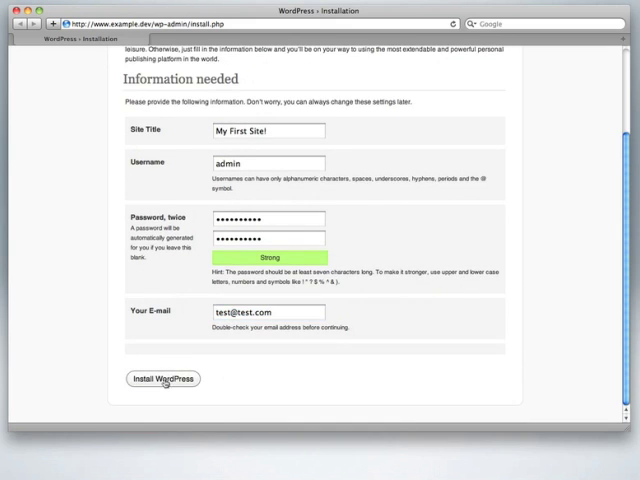
pyautogui.click(164, 380)
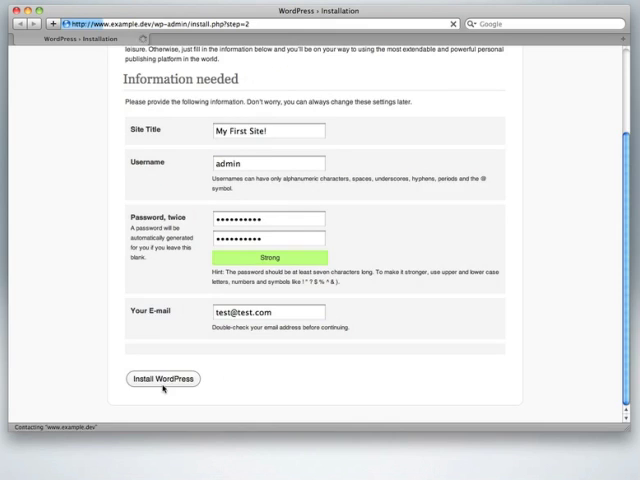
pyautogui.click(168, 380)
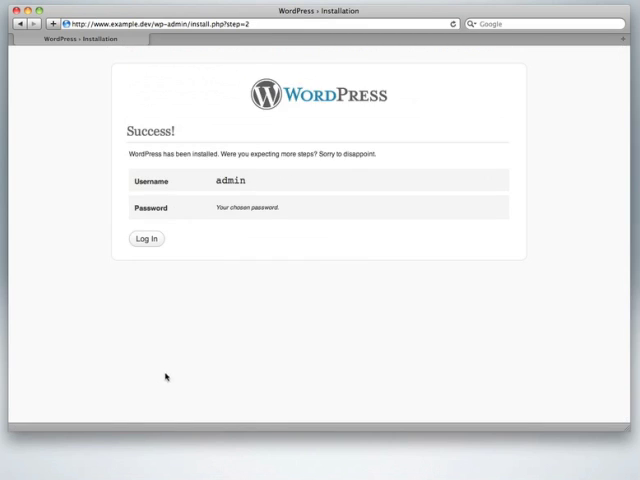
pyautogui.moveTo(258, 184)
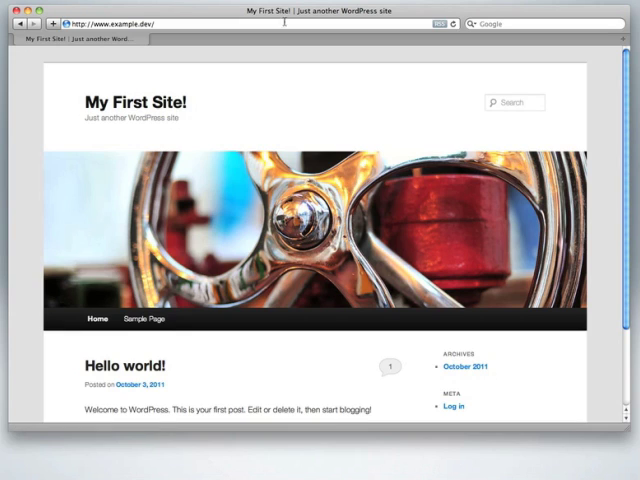
pyautogui.moveTo(472, 132)
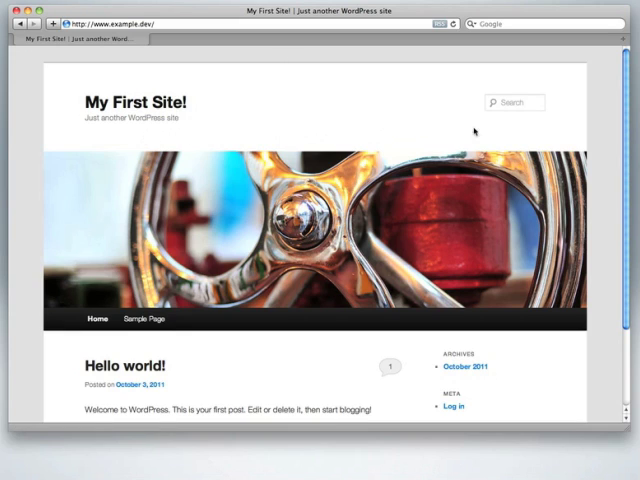